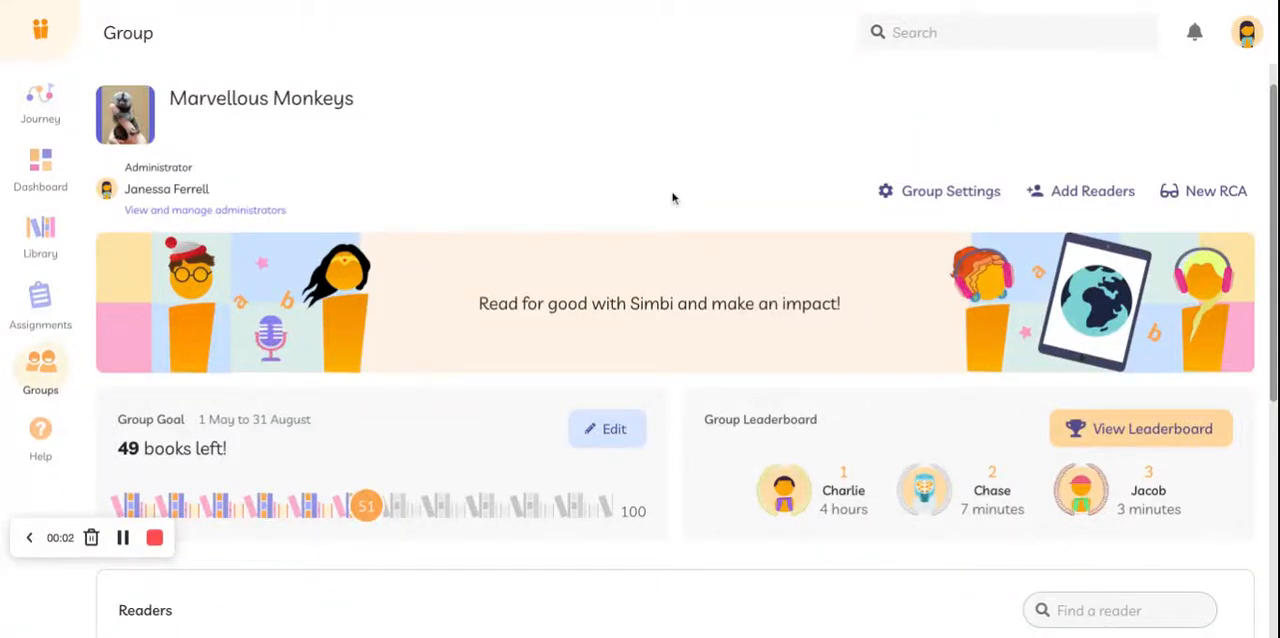
pyautogui.moveTo(724, 154)
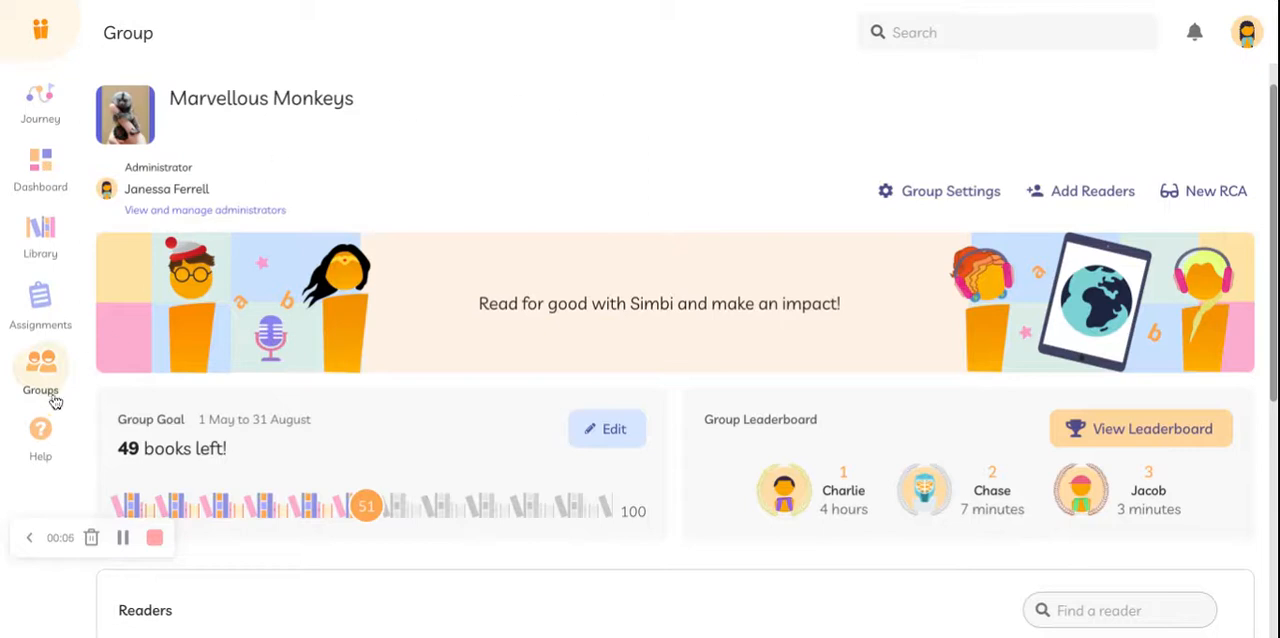
pyautogui.moveTo(920, 134)
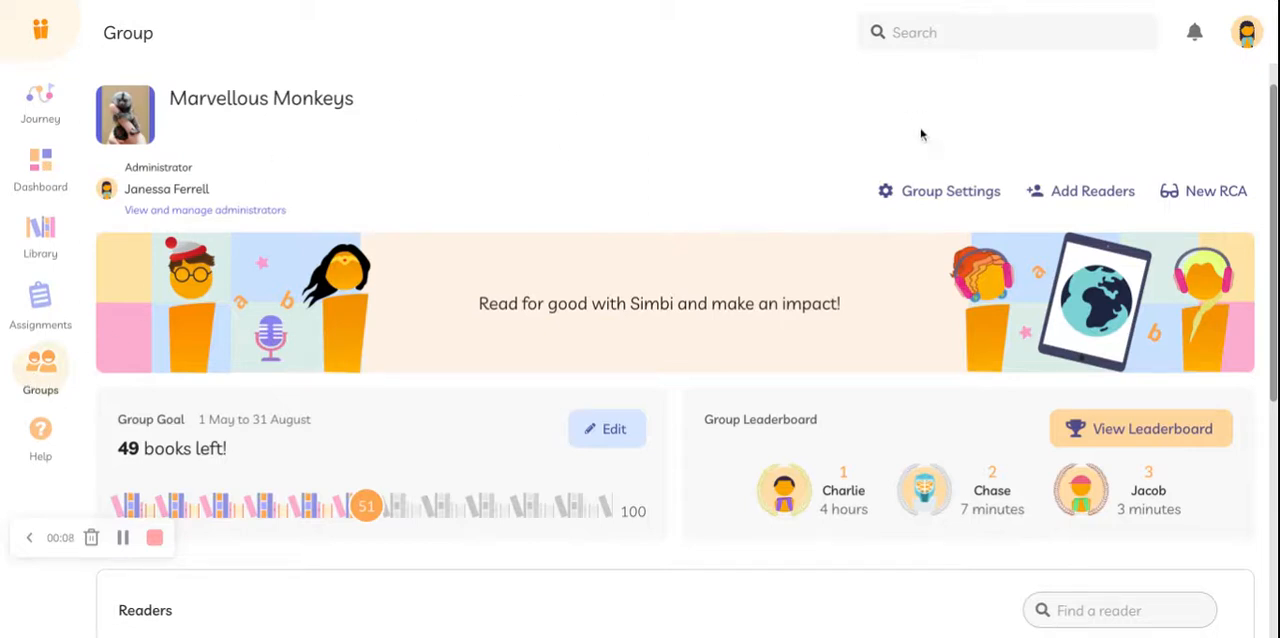
# Choose Manage Reader from the ⋮ menu on Jacob's row in the Readers list.
pyautogui.scroll(-3)
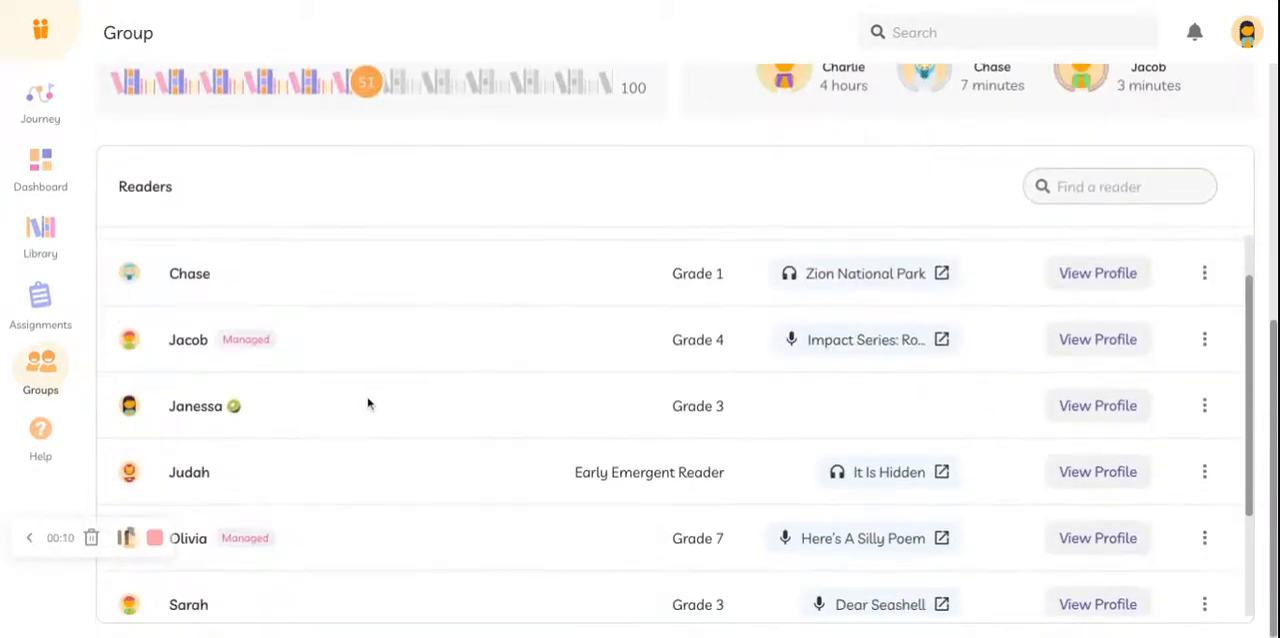
pyautogui.moveTo(260, 354)
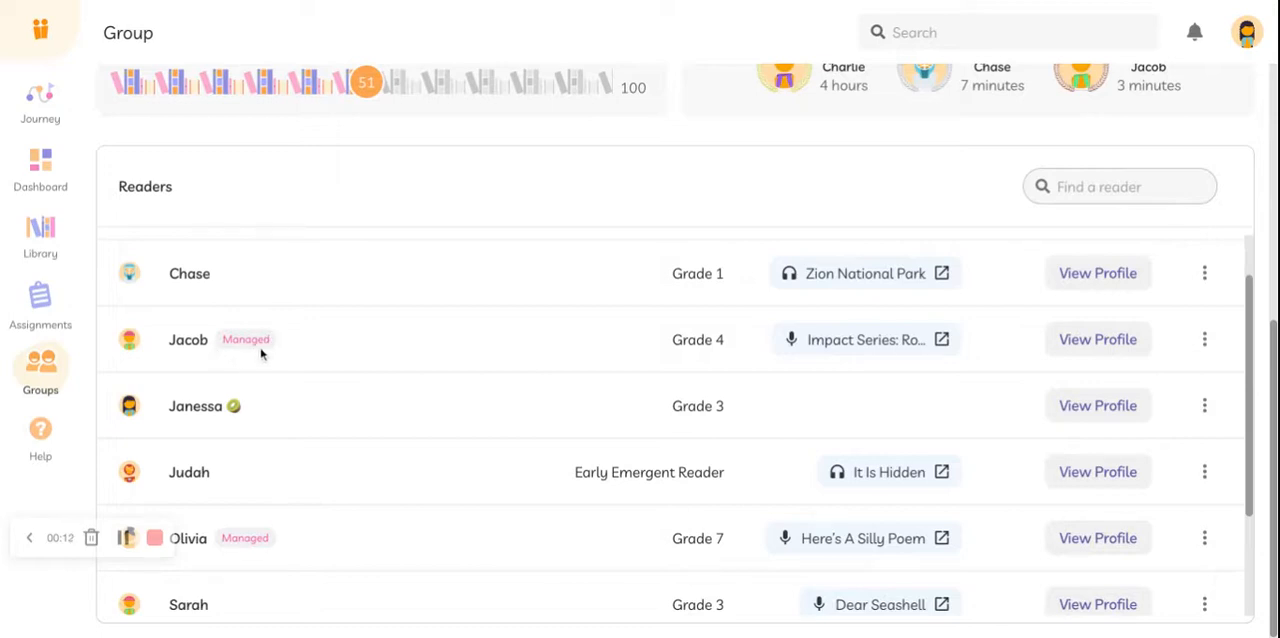
pyautogui.click(1204, 340)
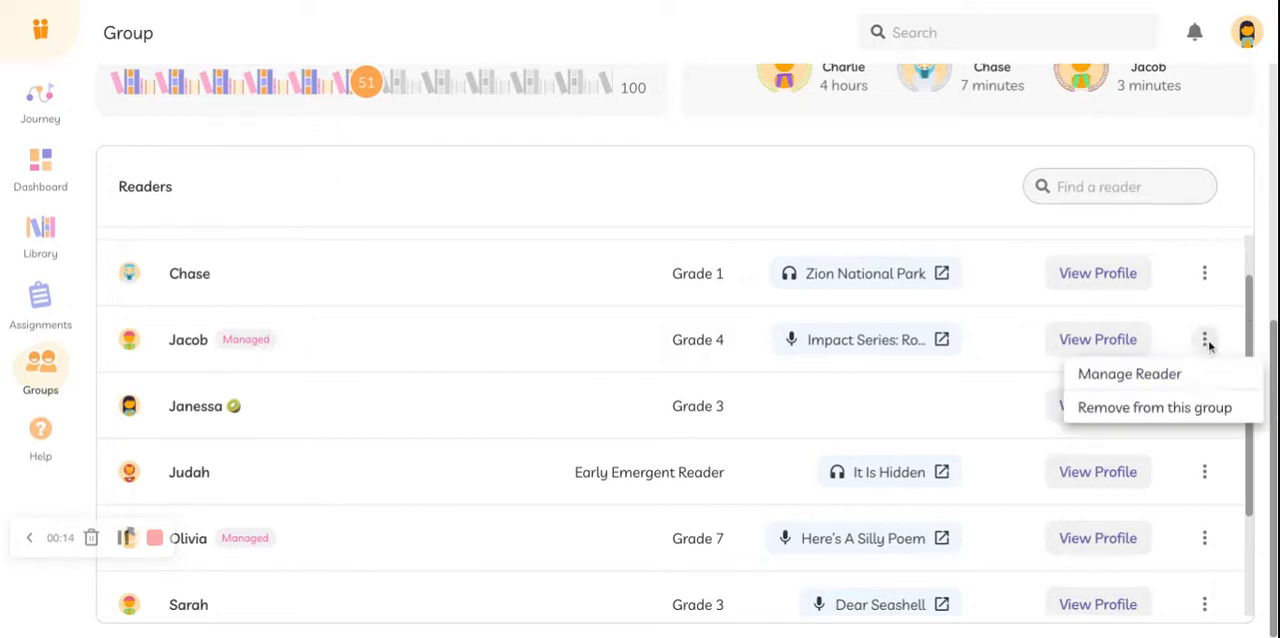
pyautogui.click(1128, 372)
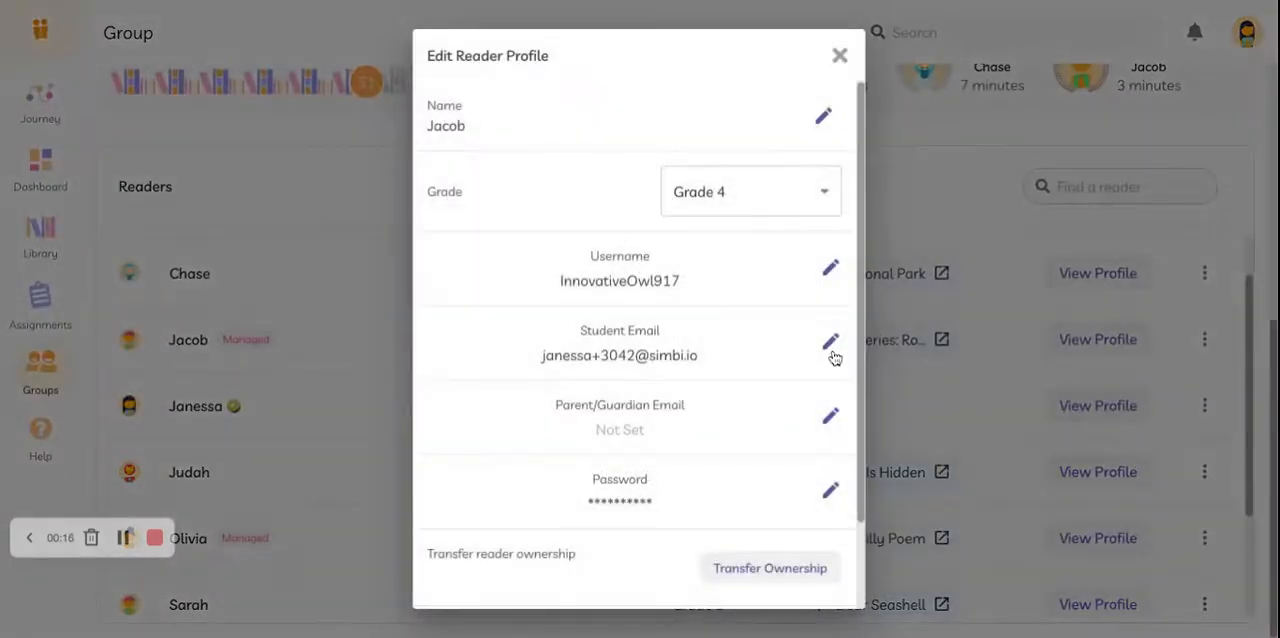
# Change the last digit before the @ in Jacob's student email to 5 and save it.
pyautogui.click(830, 342)
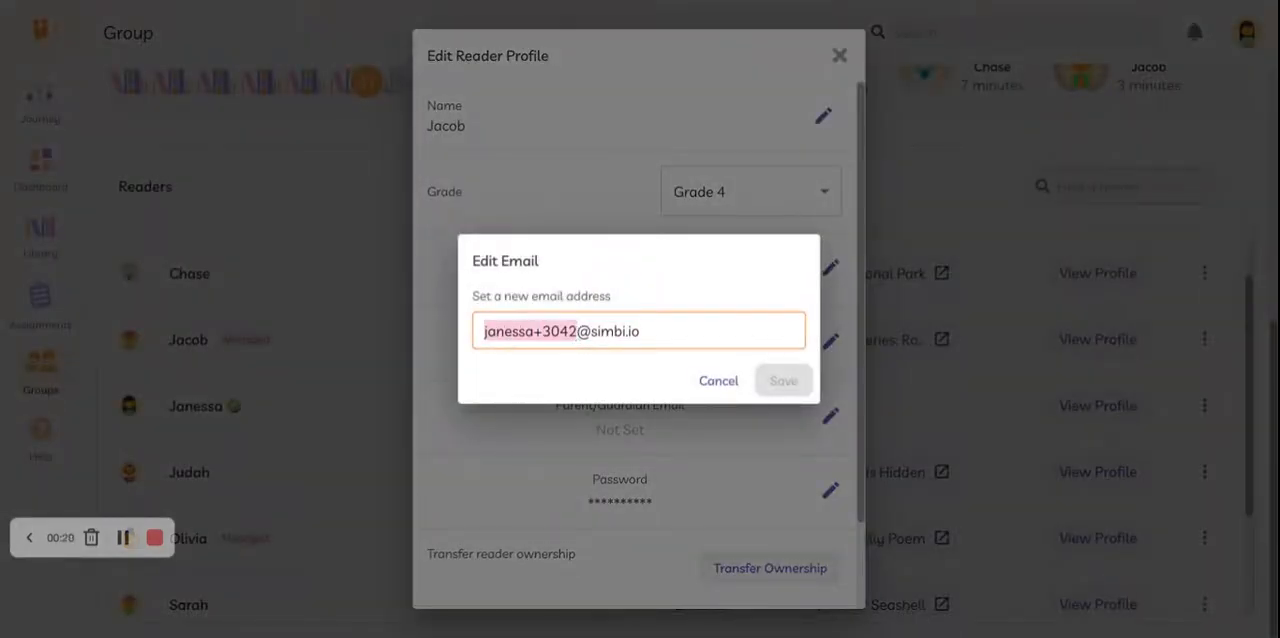
pyautogui.press('Backspace')
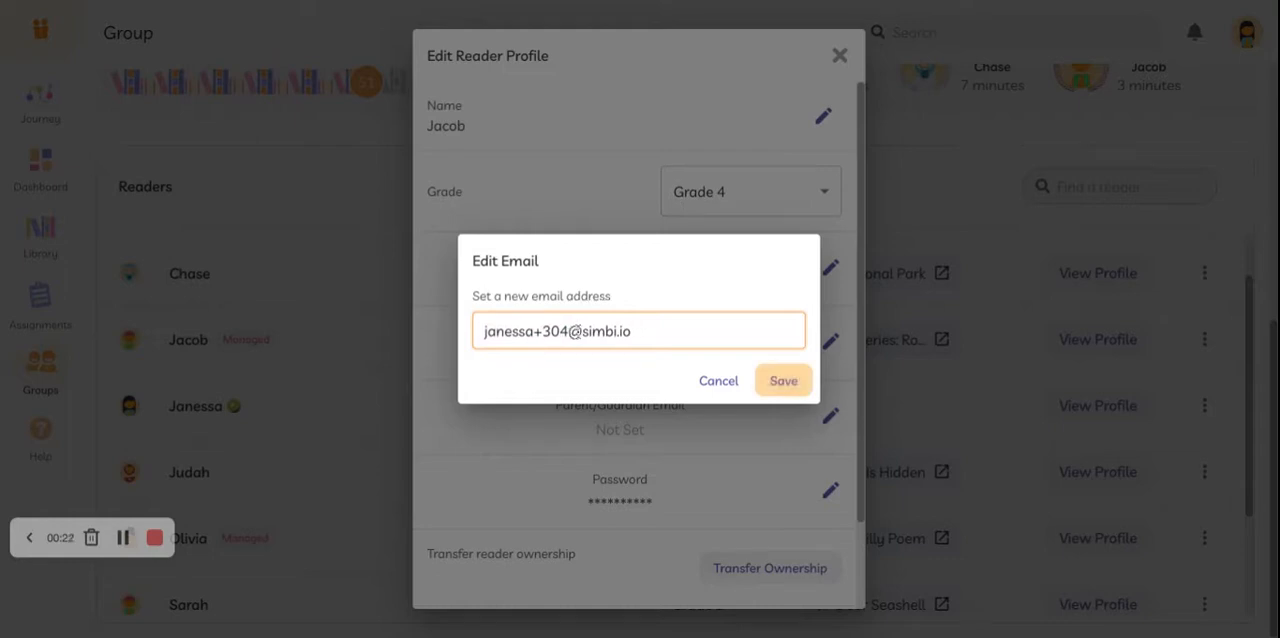
pyautogui.write('5')
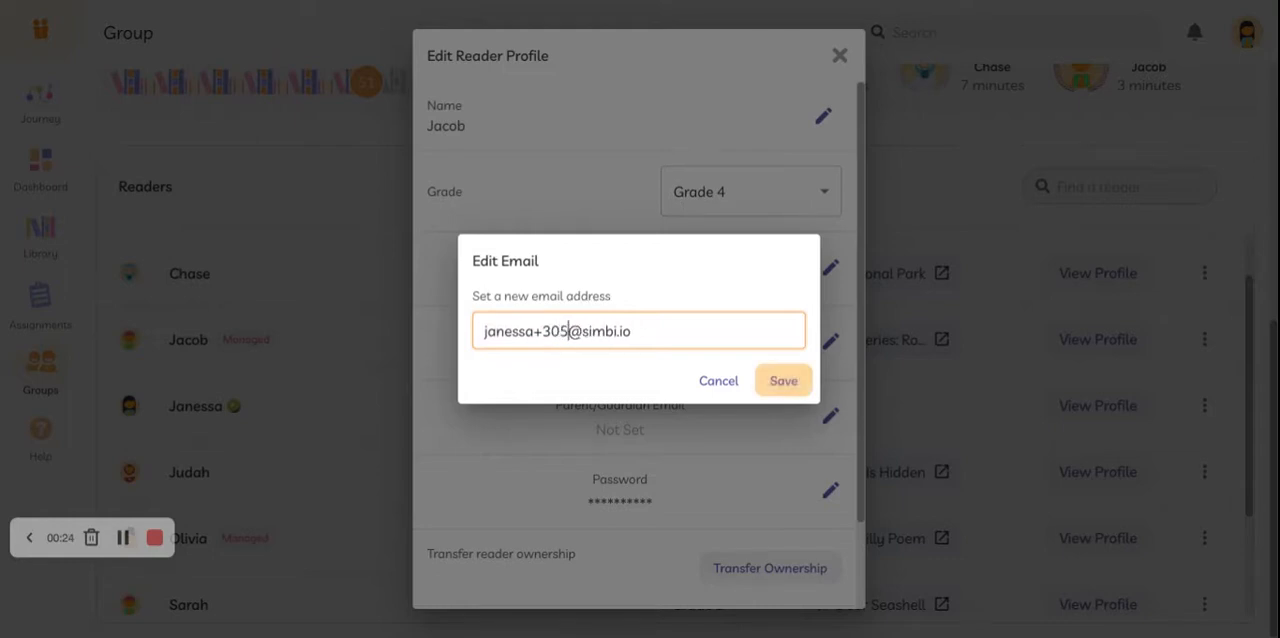
pyautogui.click(784, 380)
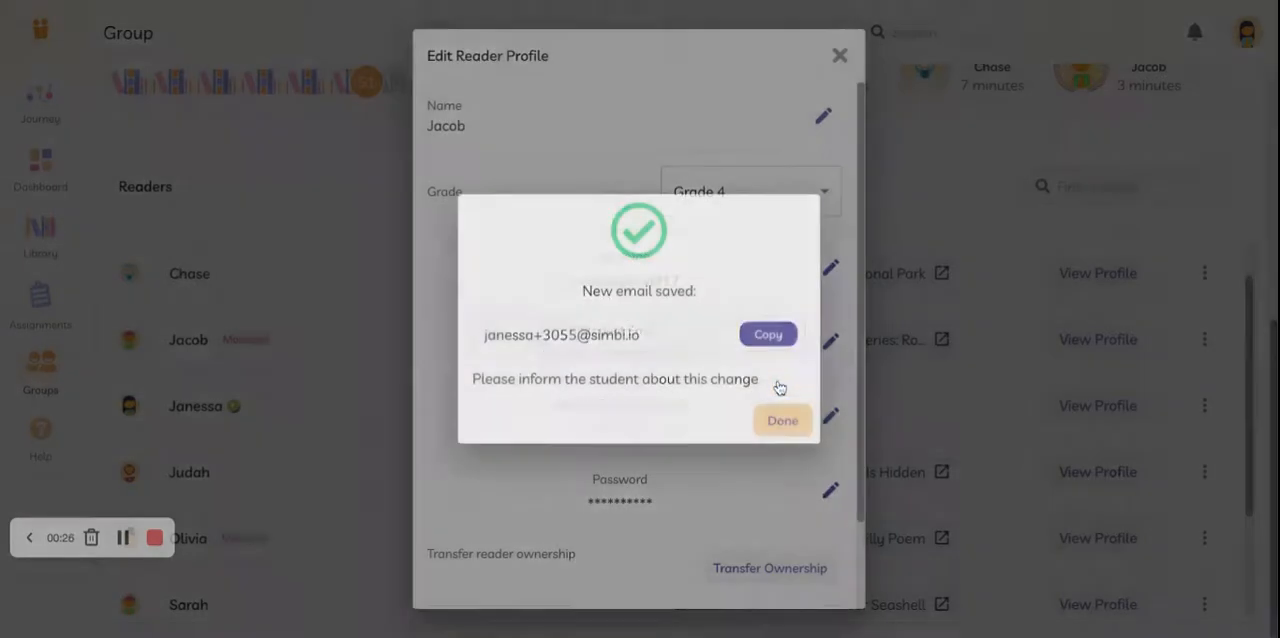
pyautogui.click(782, 420)
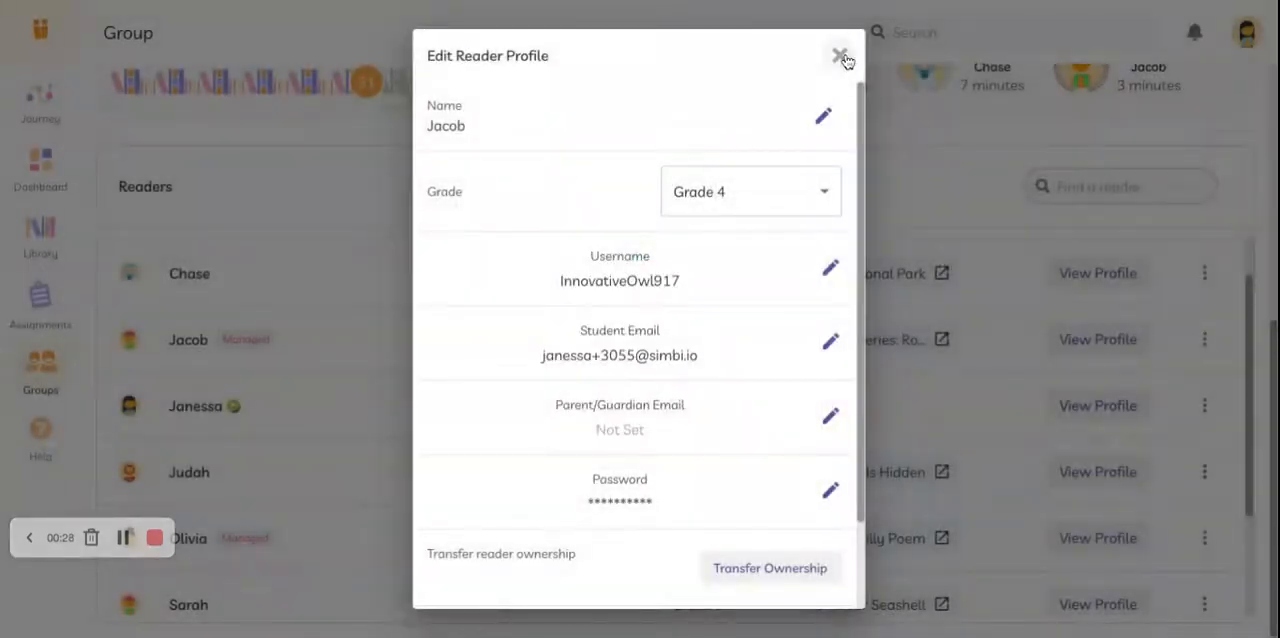
pyautogui.click(840, 54)
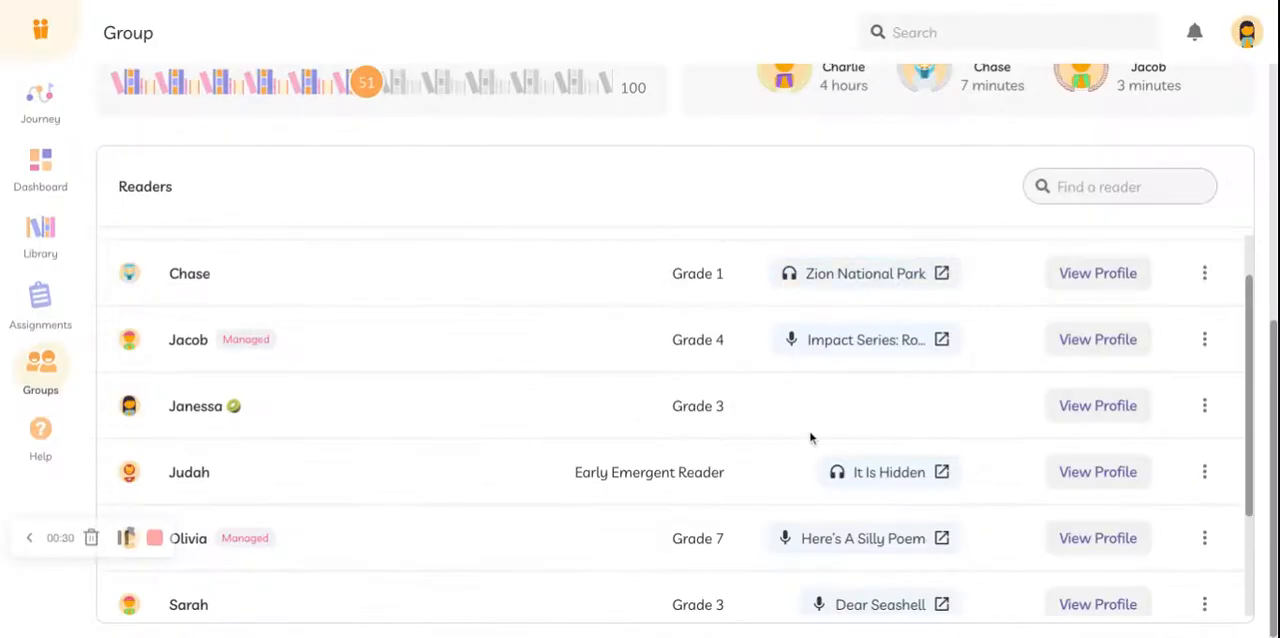
pyautogui.moveTo(752, 428)
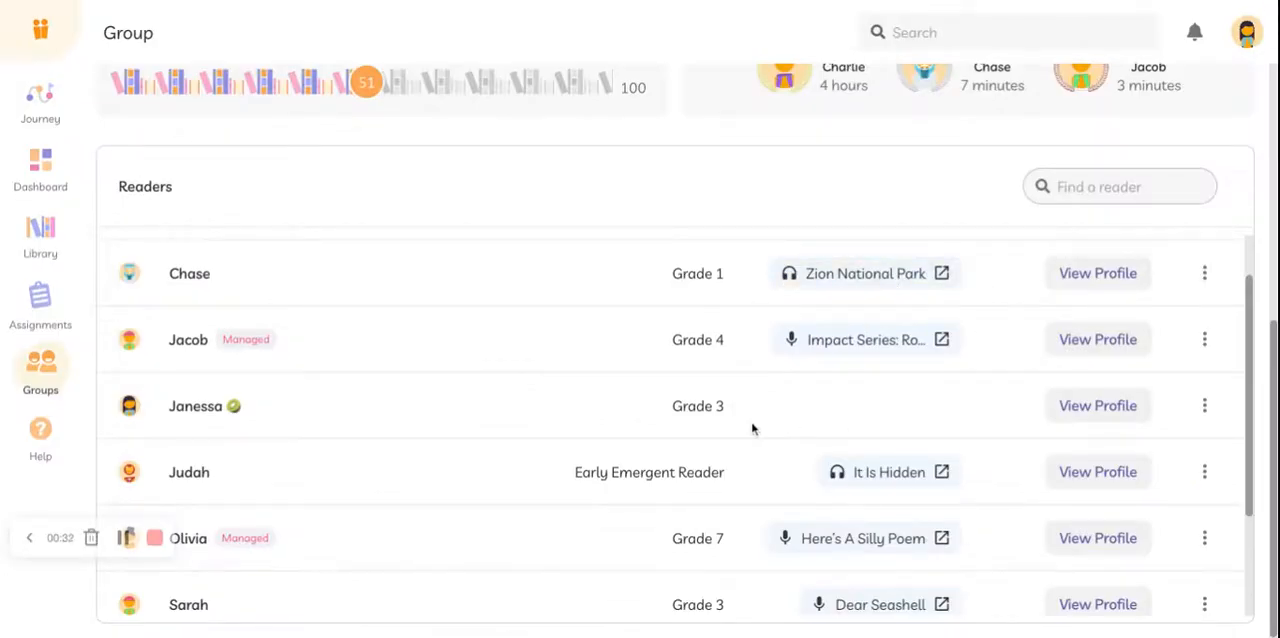
# Sign out of the teacher account from the avatar menu and bring up the sign-in form.
pyautogui.click(1248, 30)
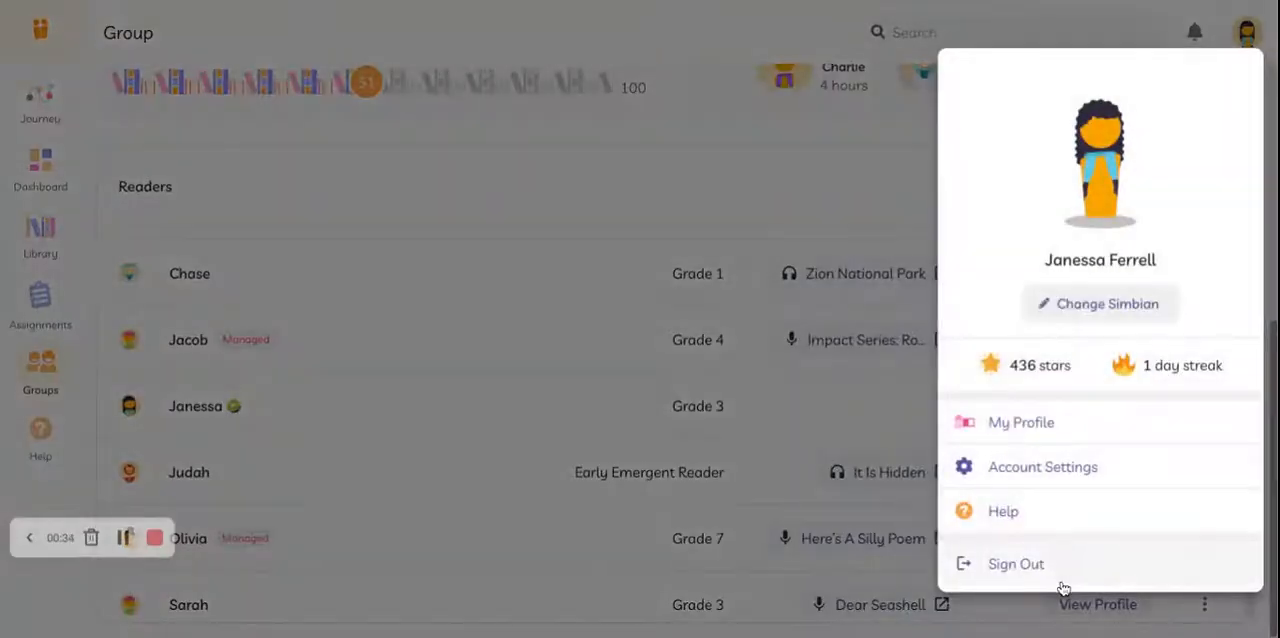
pyautogui.click(1016, 564)
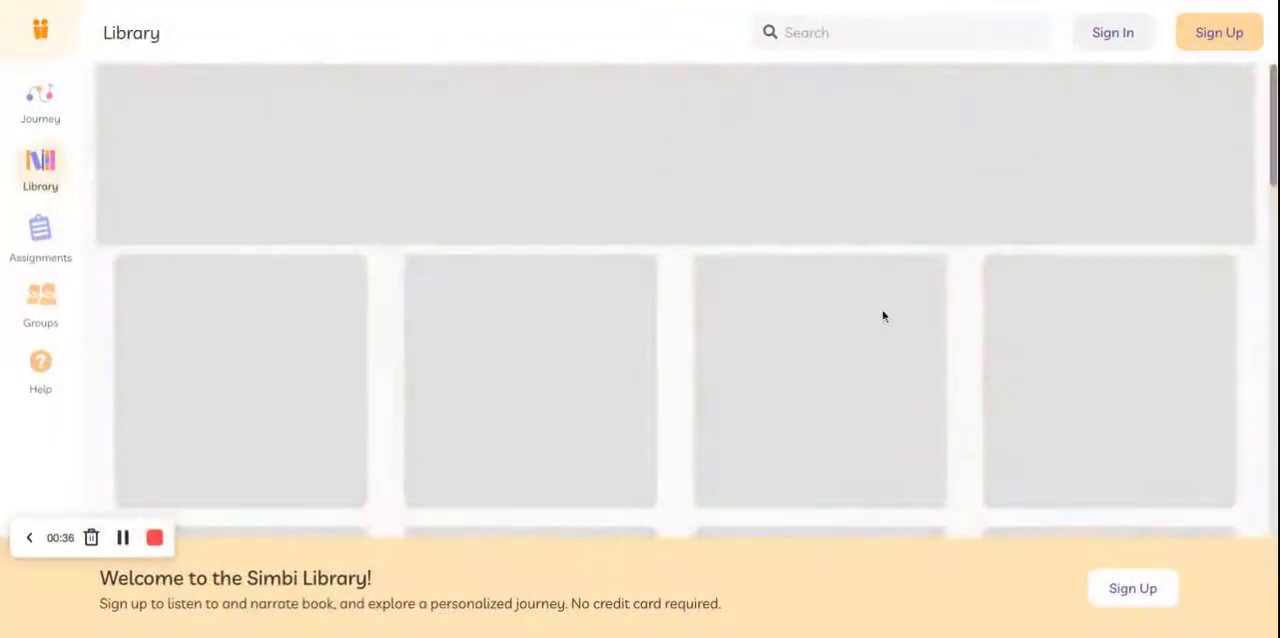
pyautogui.click(1112, 32)
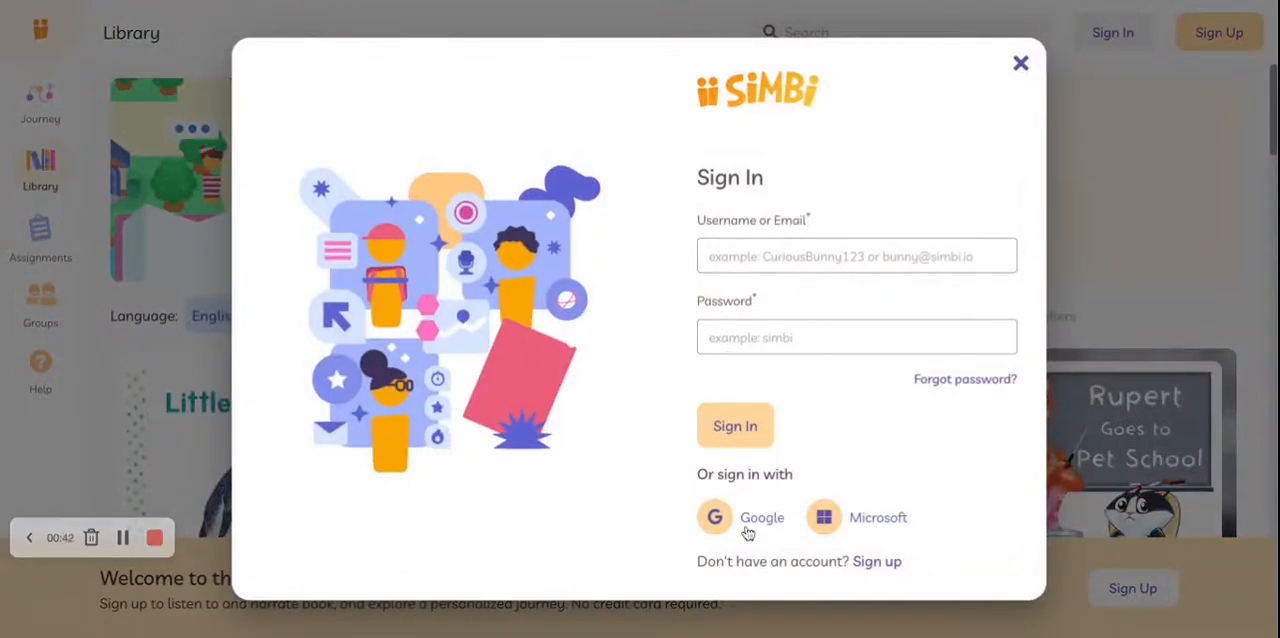
pyautogui.moveTo(708, 538)
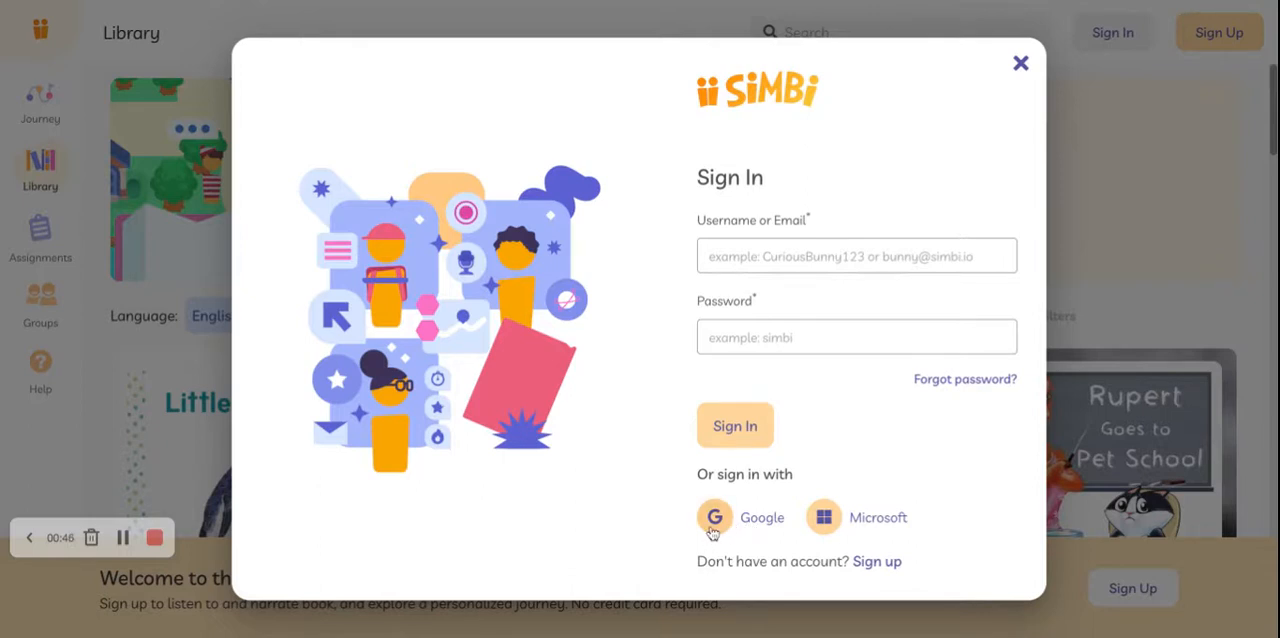
pyautogui.moveTo(712, 532)
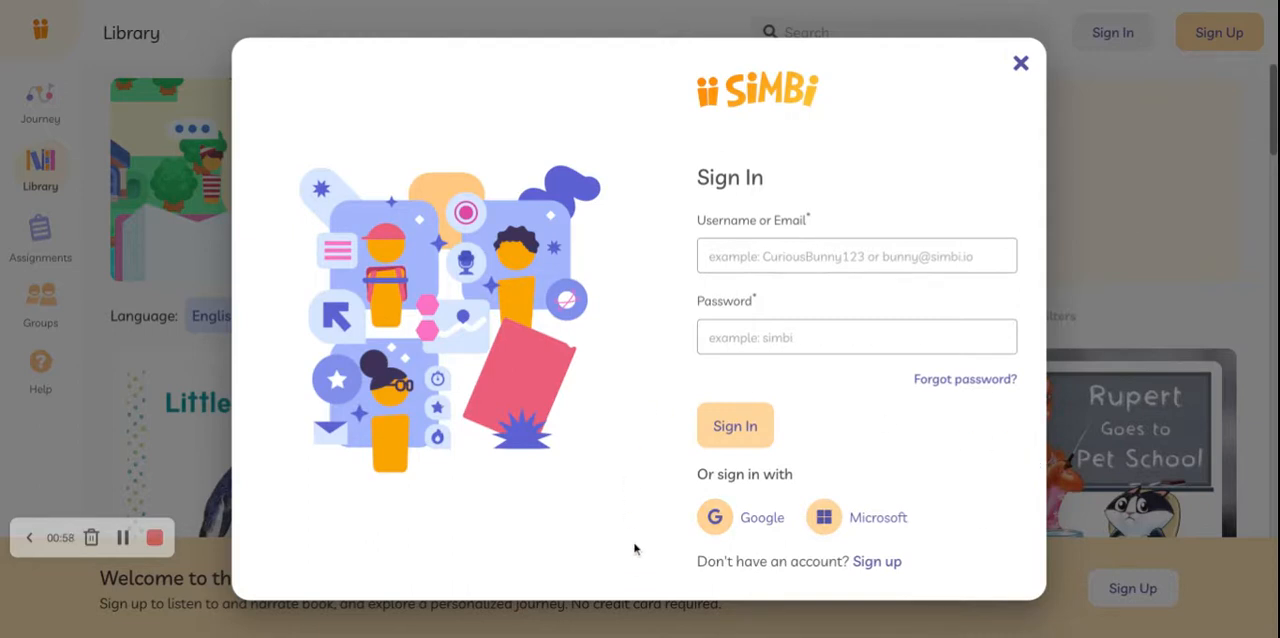
pyautogui.moveTo(718, 524)
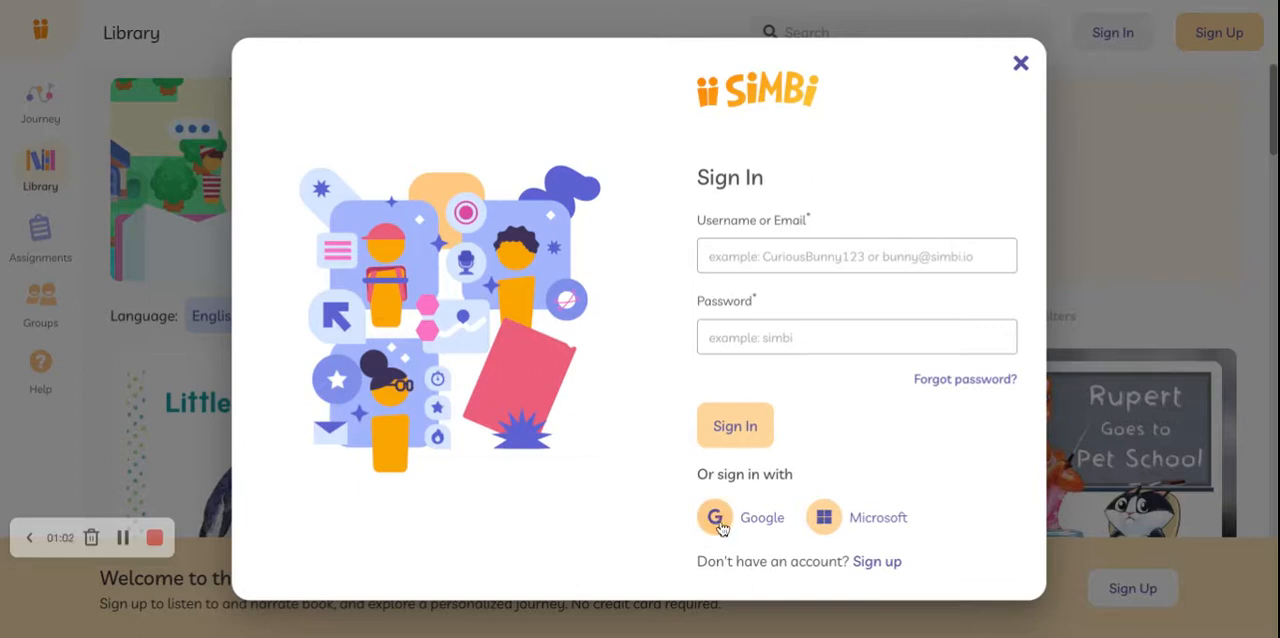
pyautogui.moveTo(720, 524)
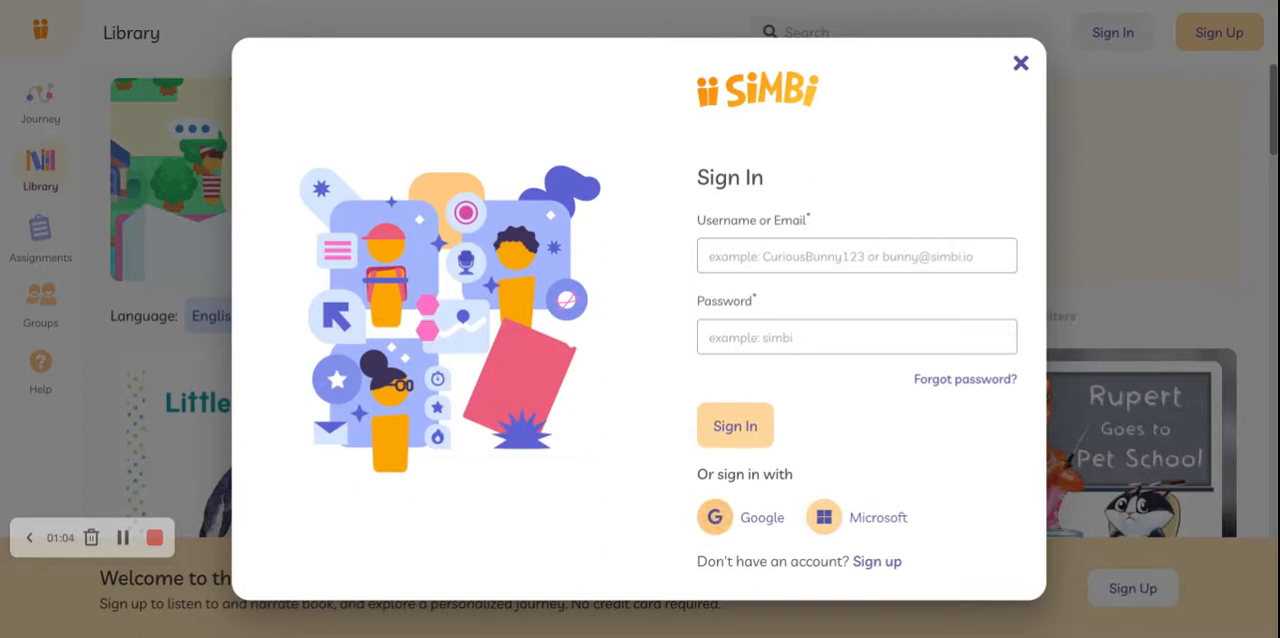
# Sign in with the Google account, landing on the Simbi Library page.
pyautogui.click(1020, 64)
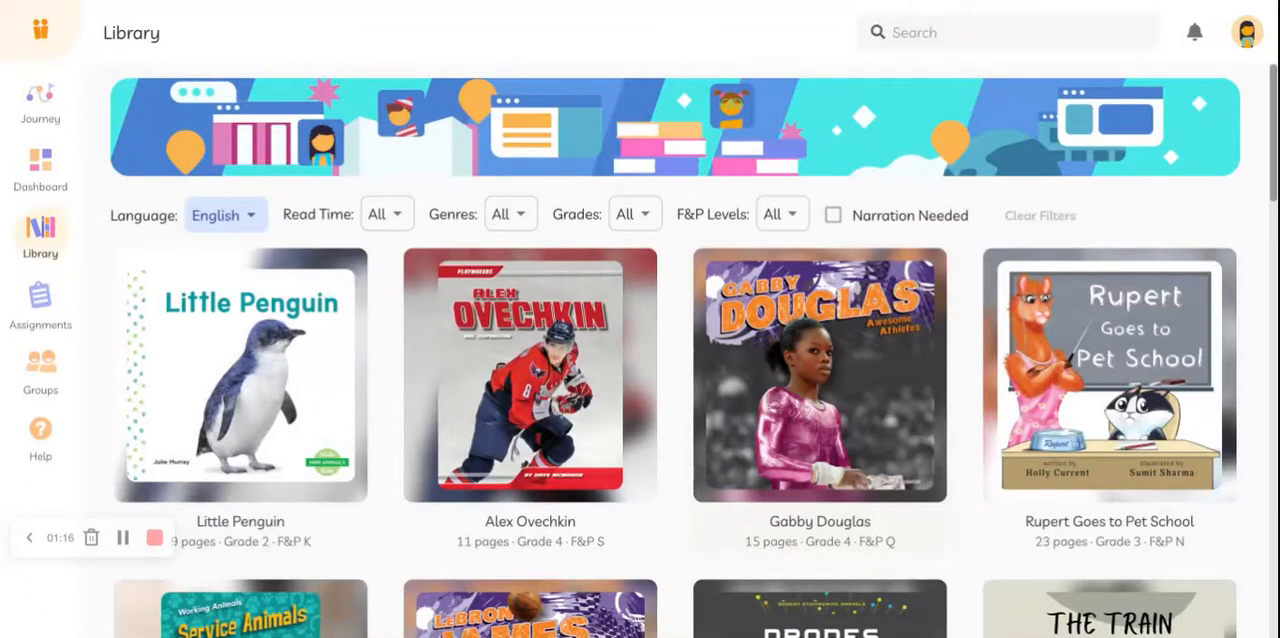
pyautogui.moveTo(694, 564)
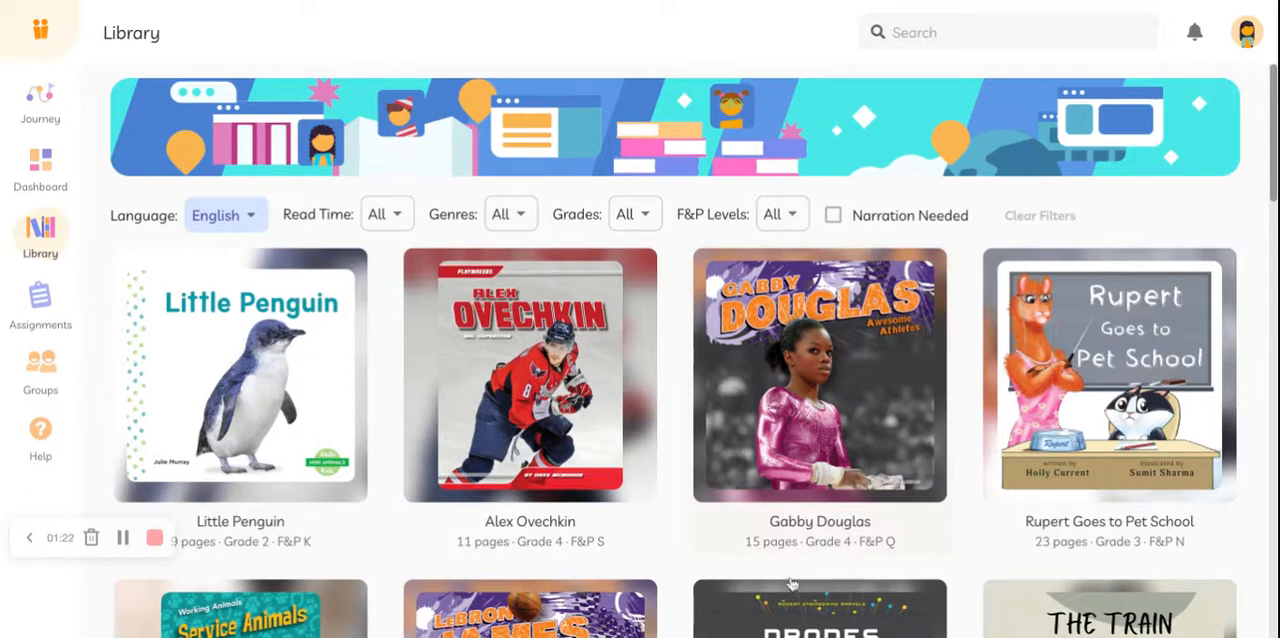
pyautogui.moveTo(1048, 548)
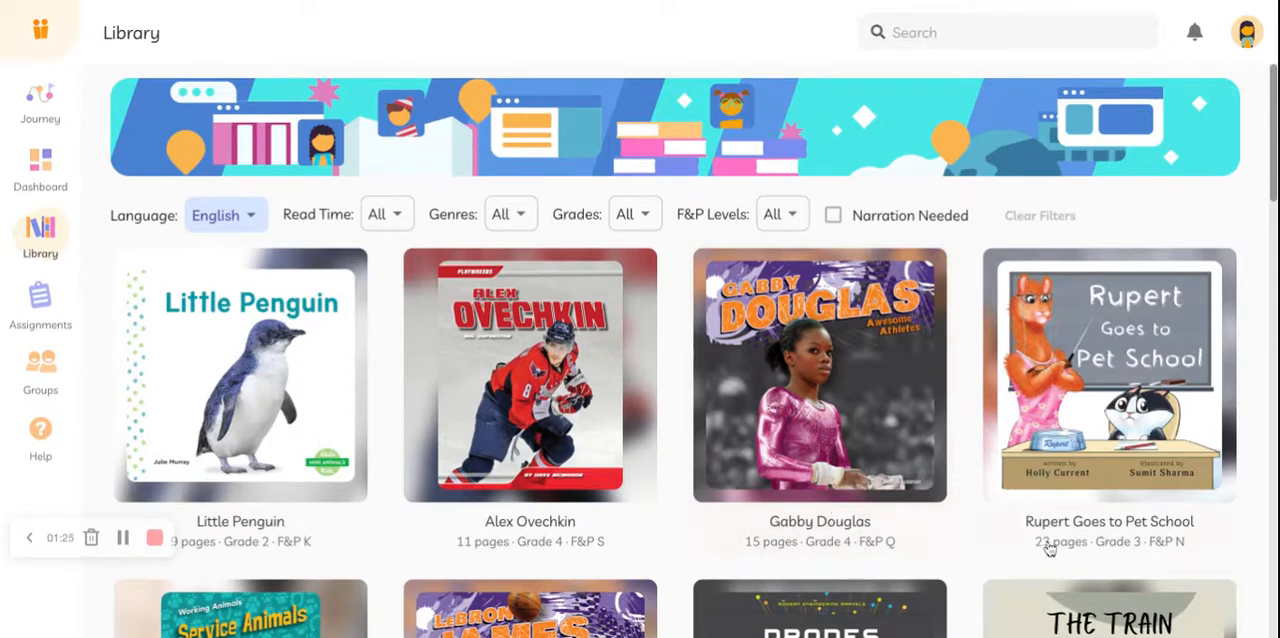